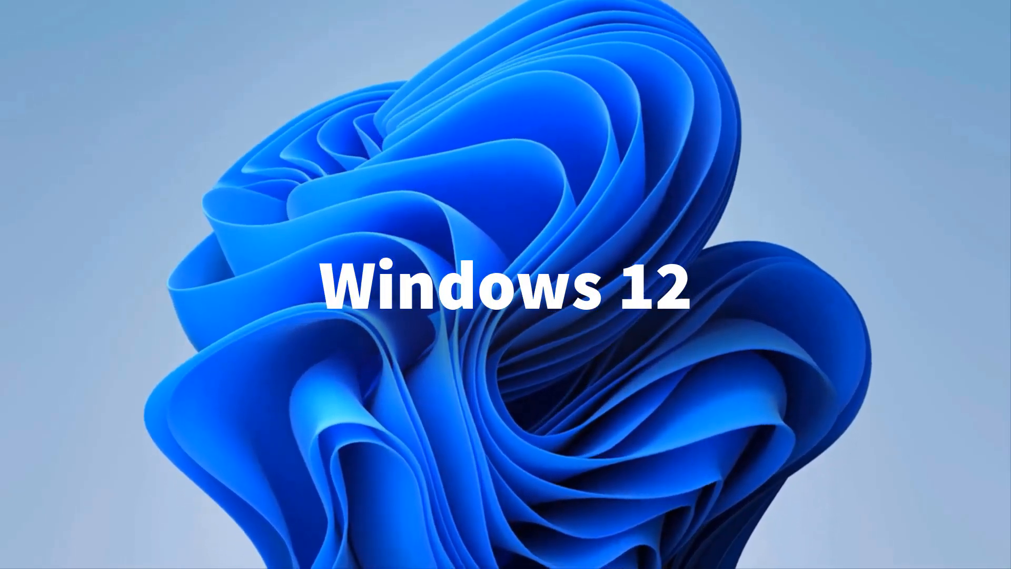
Show the Instagram, Play Store and YouTube Android apps side by side on the desktop
click(598, 556)
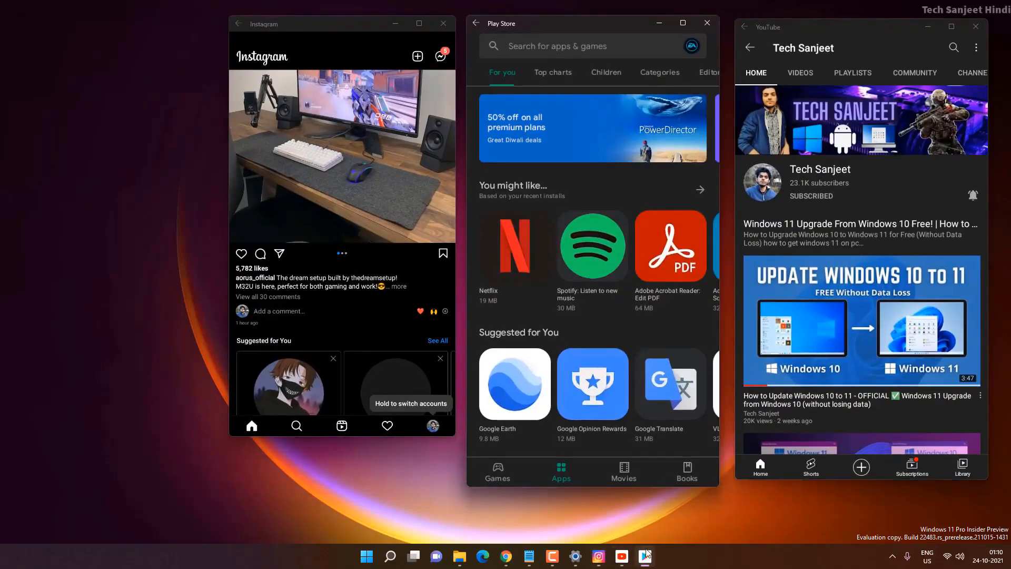
Browse the Play Store's Games, Movies and Books sections from the bottom navigation bar
click(496, 472)
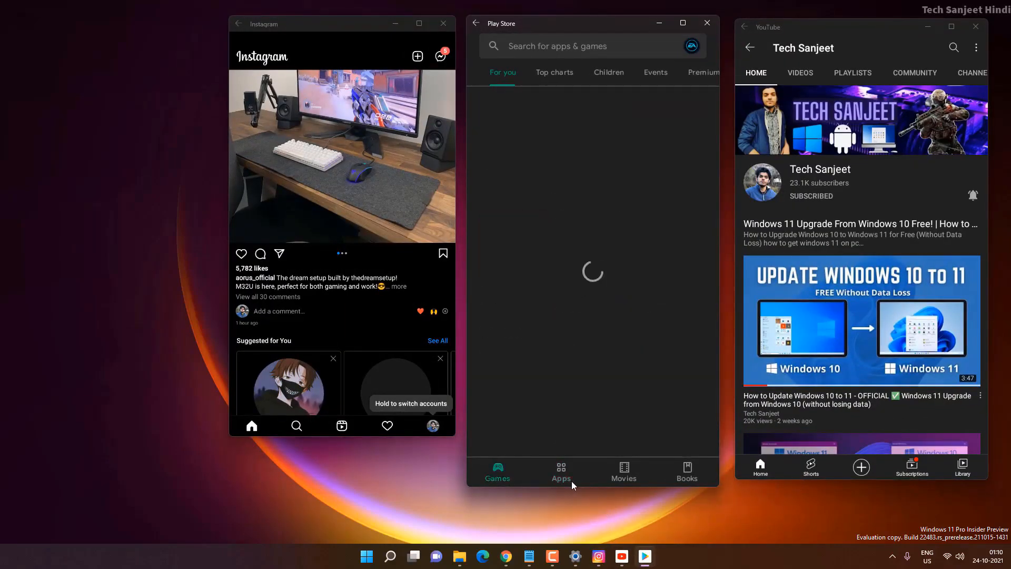
click(622, 471)
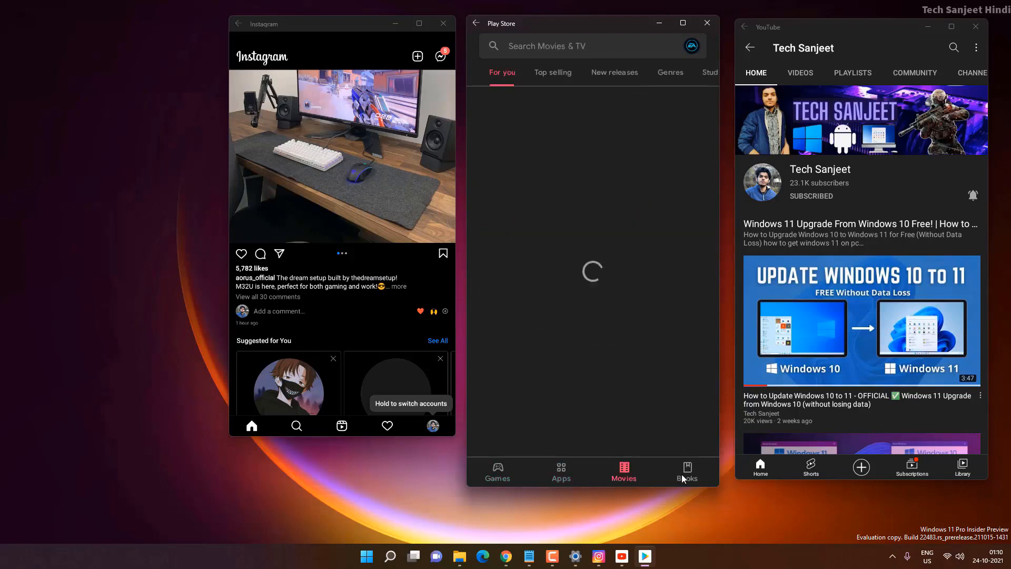
click(496, 472)
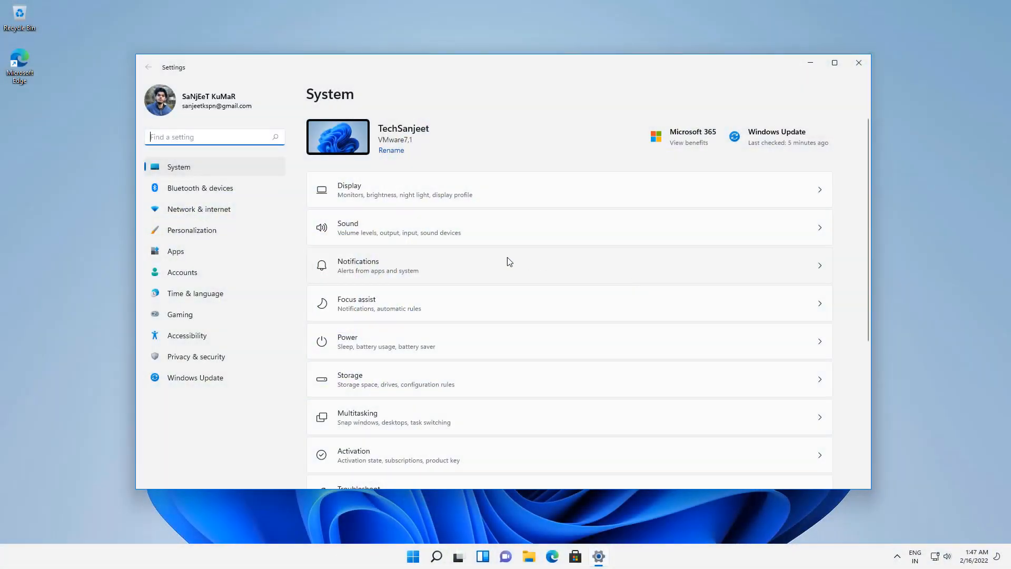
click(195, 377)
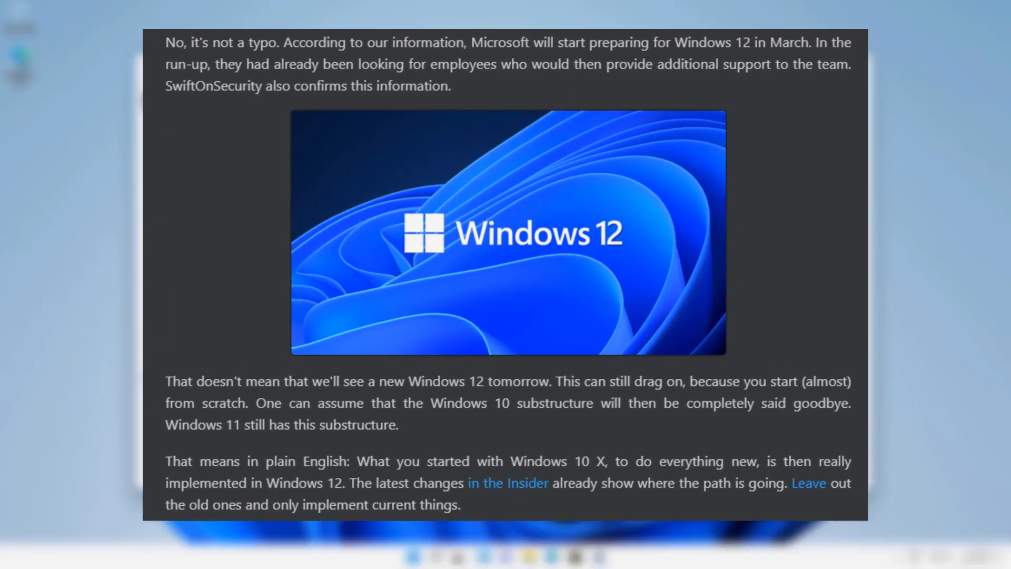
scroll(down, 3)
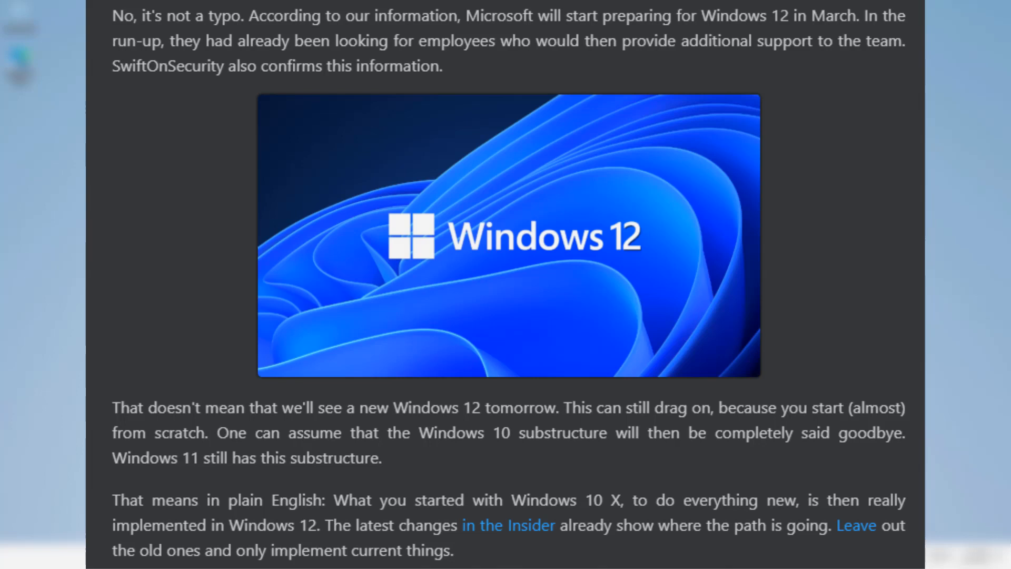
click(585, 556)
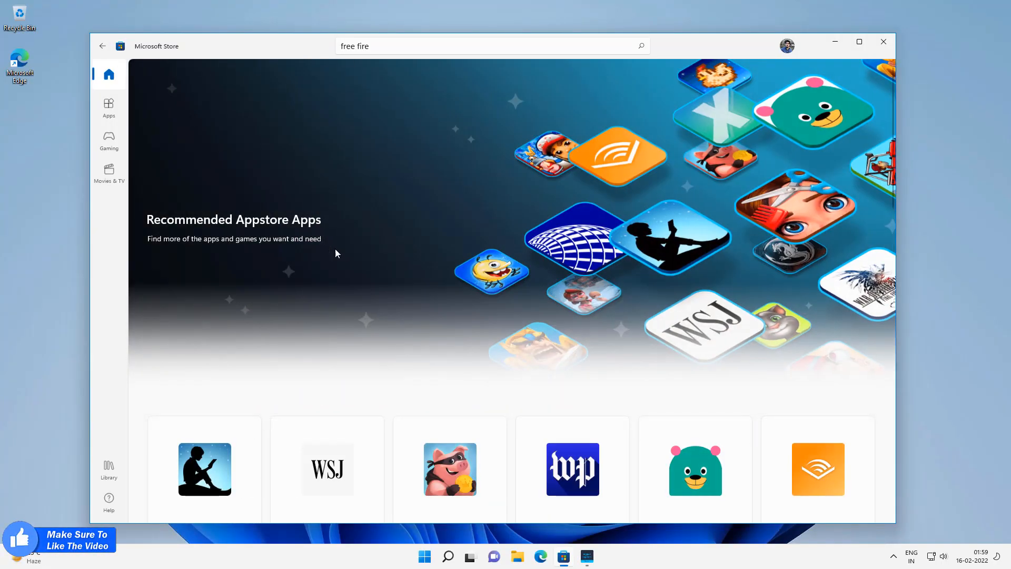
Scroll the Recommended Appstore Apps page to reveal rows with Lords Mobile and IMDb
scroll(down, 3)
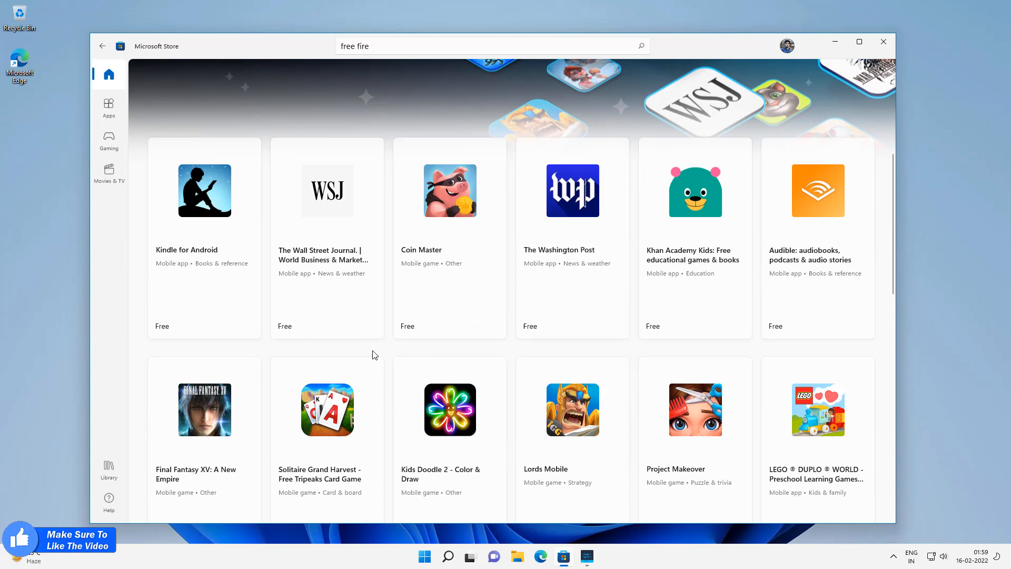
scroll(down, 3)
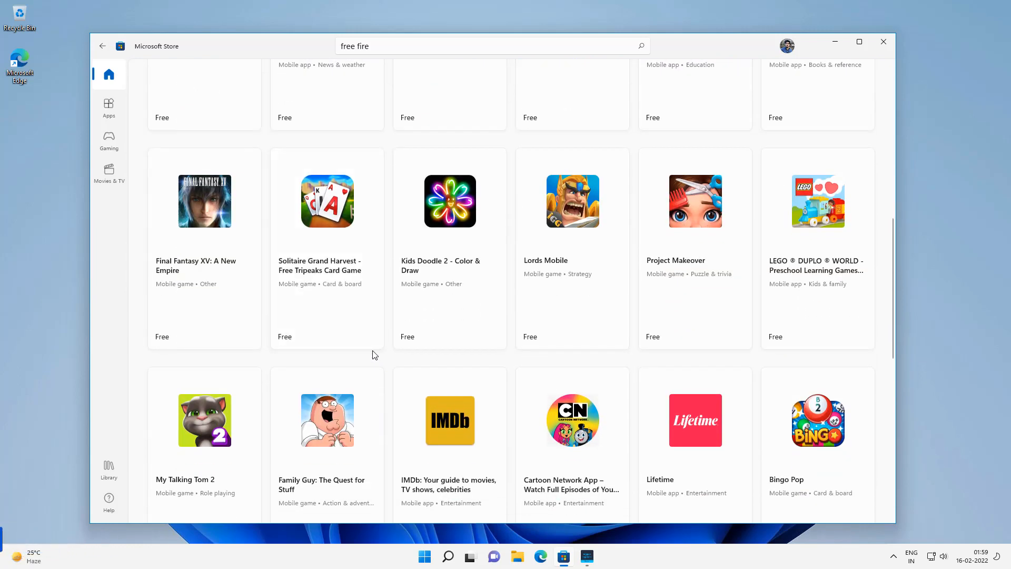
scroll(down, 3)
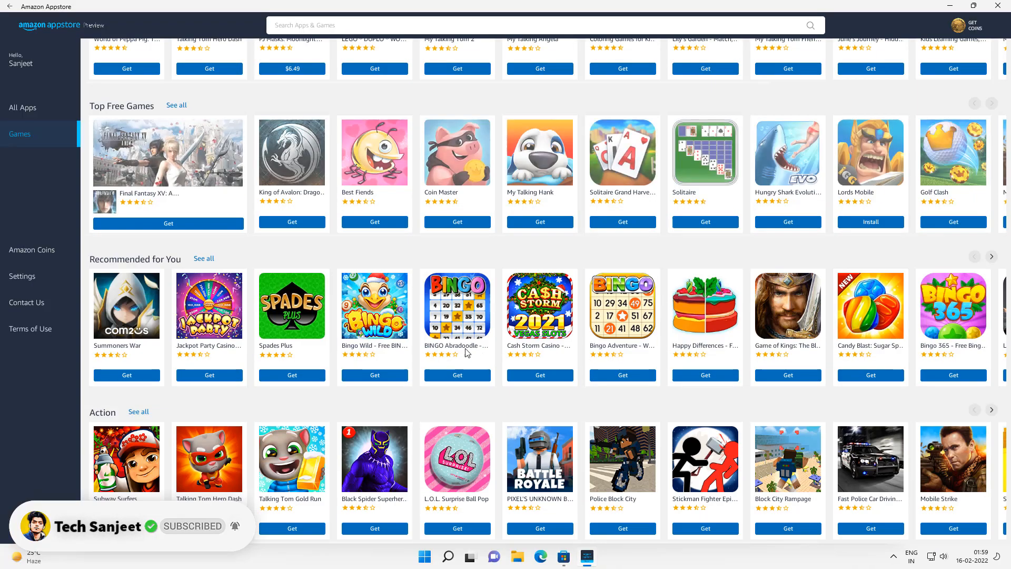
Return from the Games listings to the Amazon Appstore All Apps home with Editor's Picks
click(22, 108)
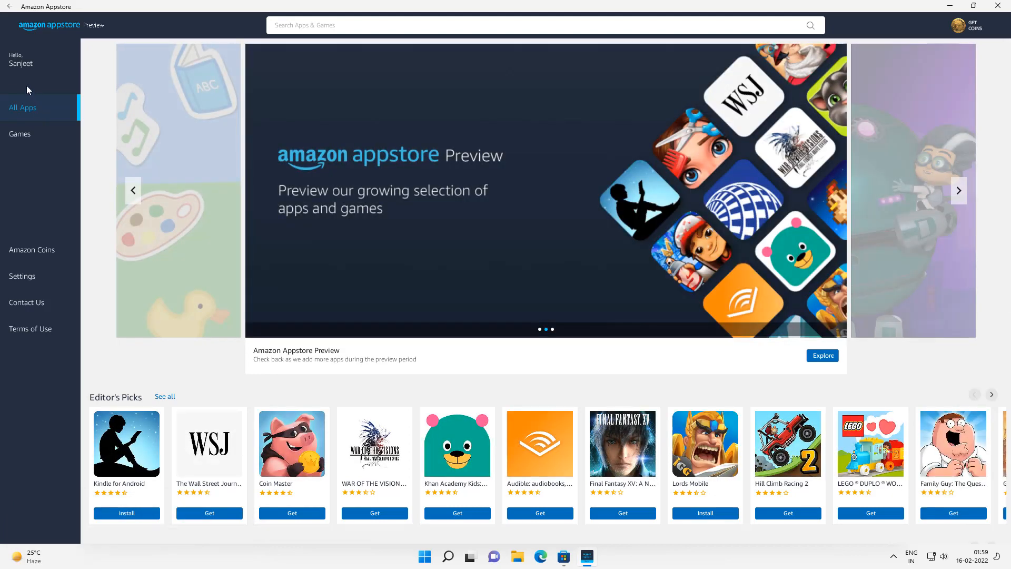
click(22, 107)
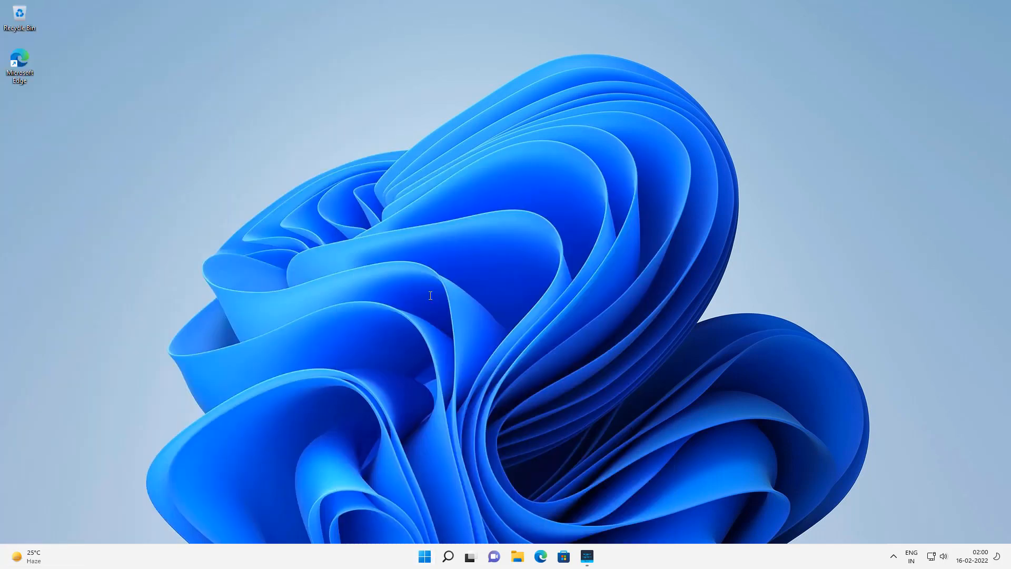
Write 'hello jhjhjhjkh' in a blank Notepad document
click(586, 556)
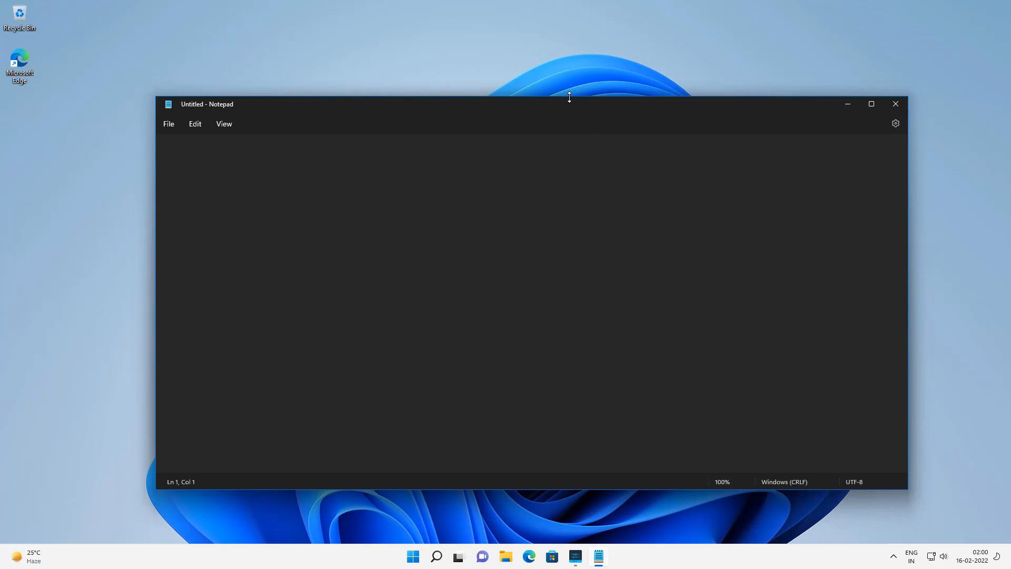
text(hello jhjhjhjkh)
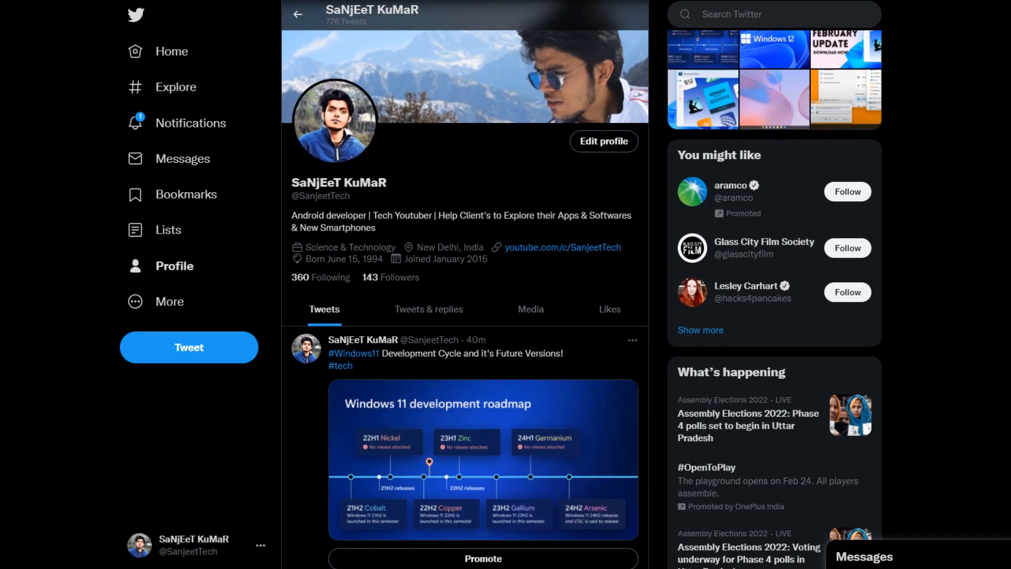
Scroll the Twitter profile timeline past the Windows 11 roadmap and Windows 12 tweets
scroll(down, 3)
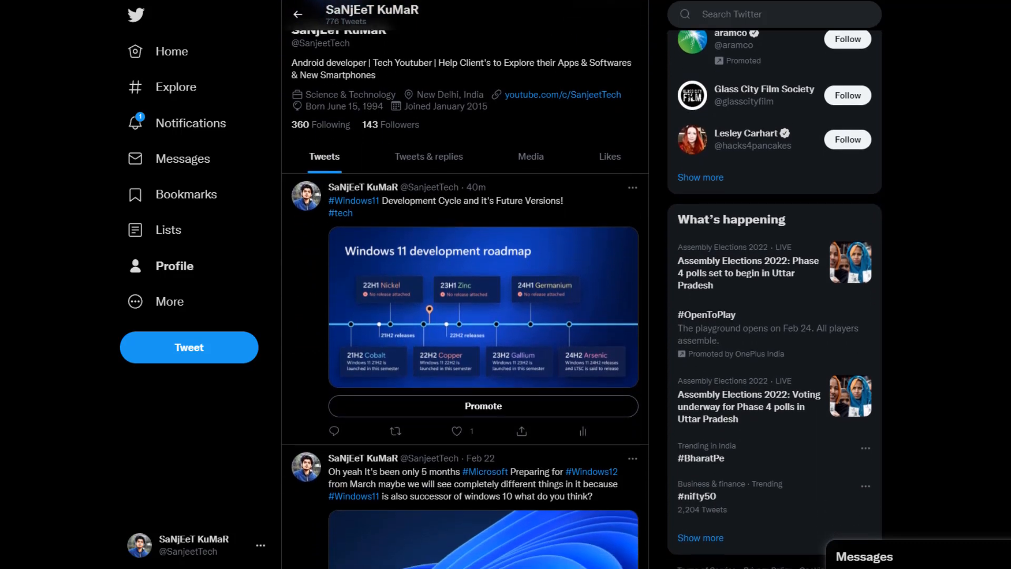
scroll(down, 3)
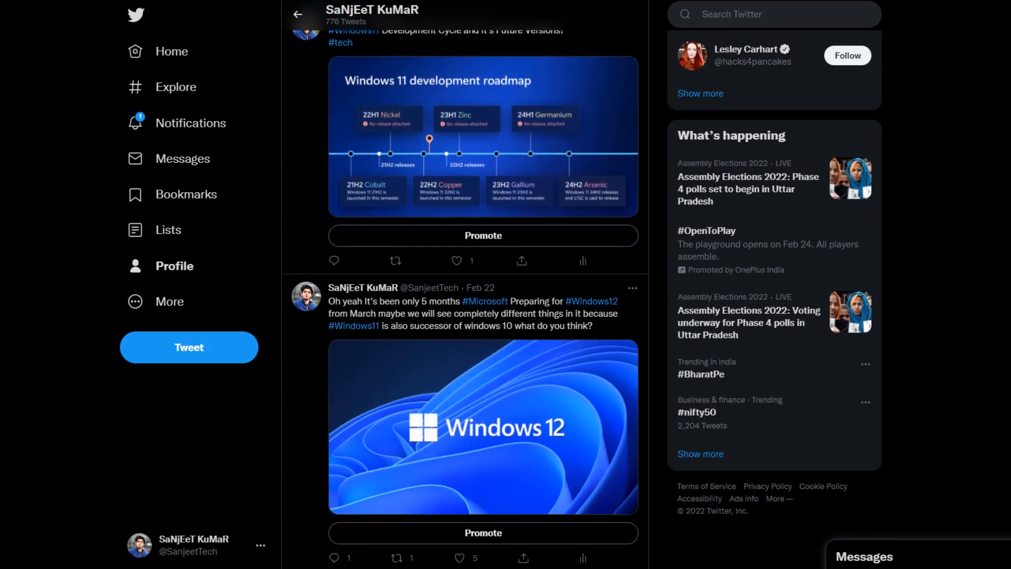
scroll(down, 3)
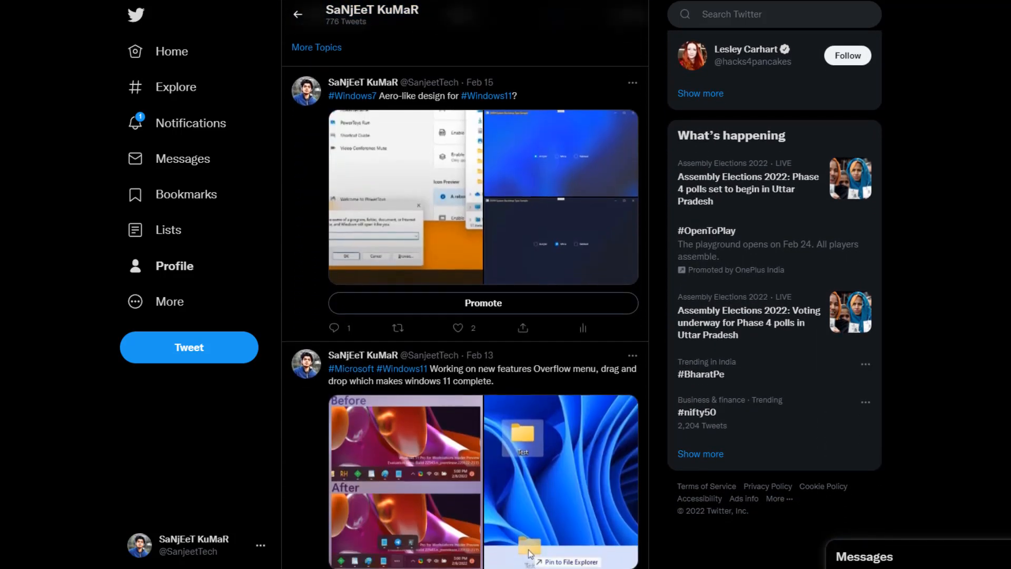
scroll(down, 3)
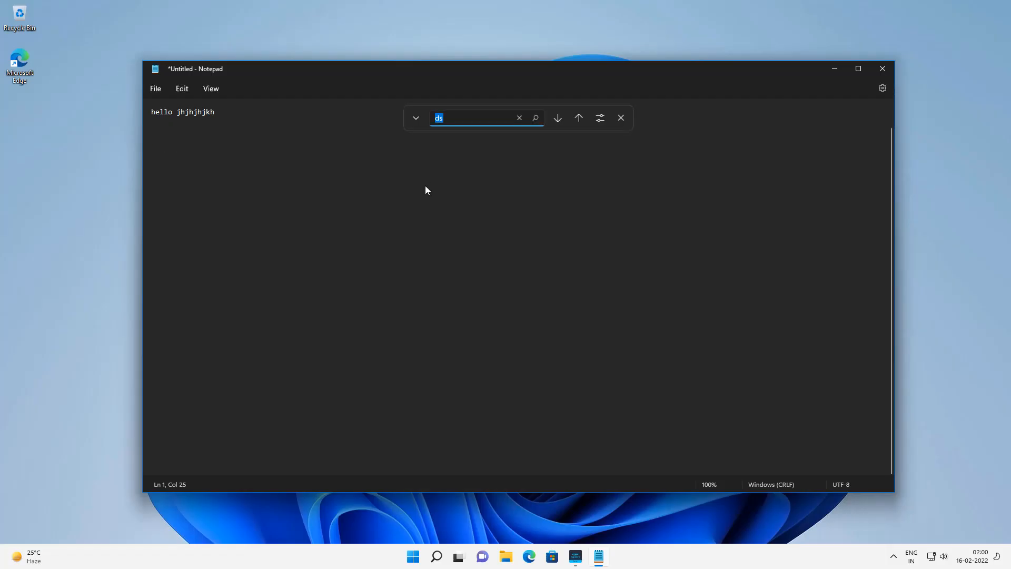
text(hlk)
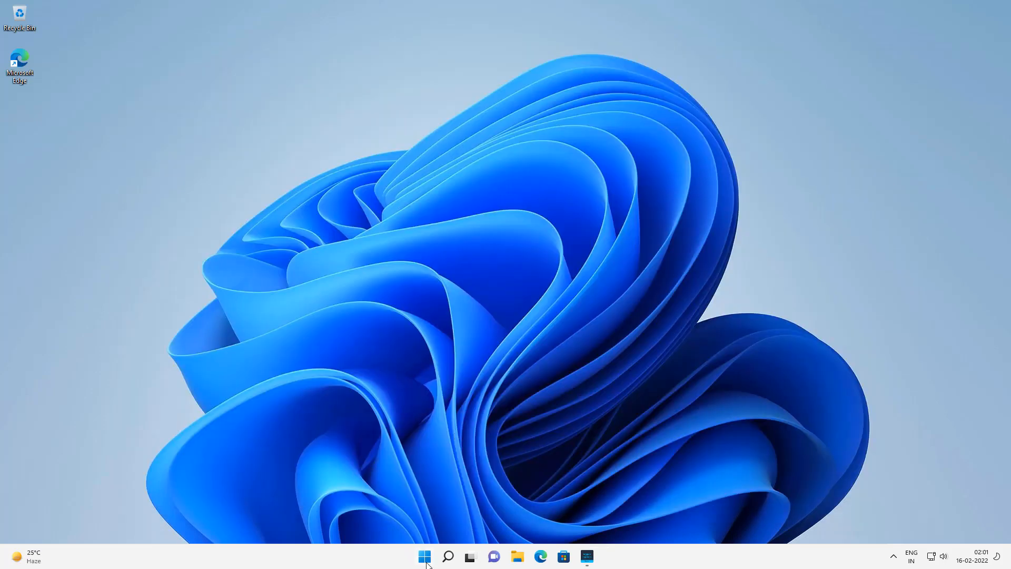
Show the Start menu with pinned apps and recommended files
click(423, 556)
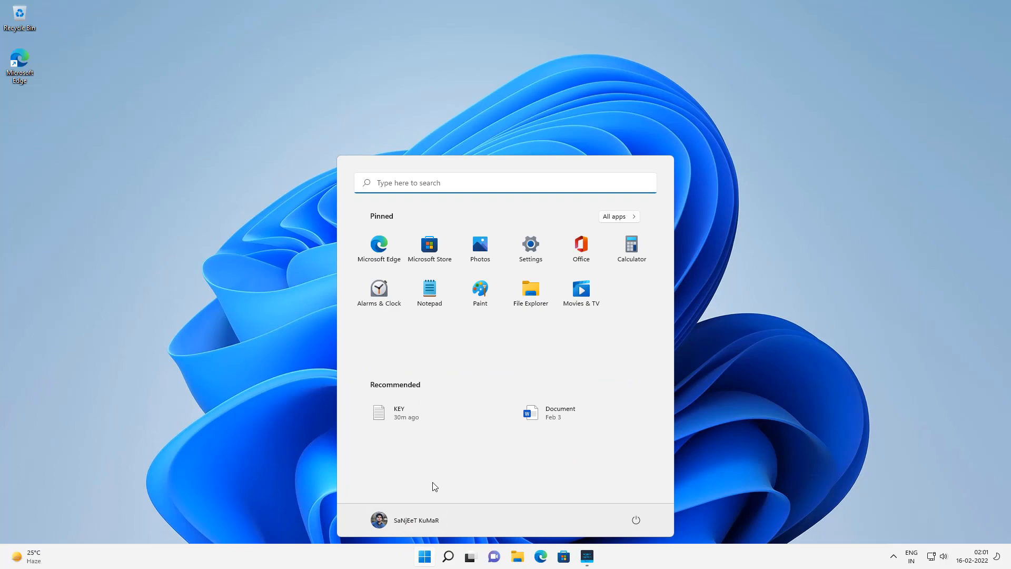